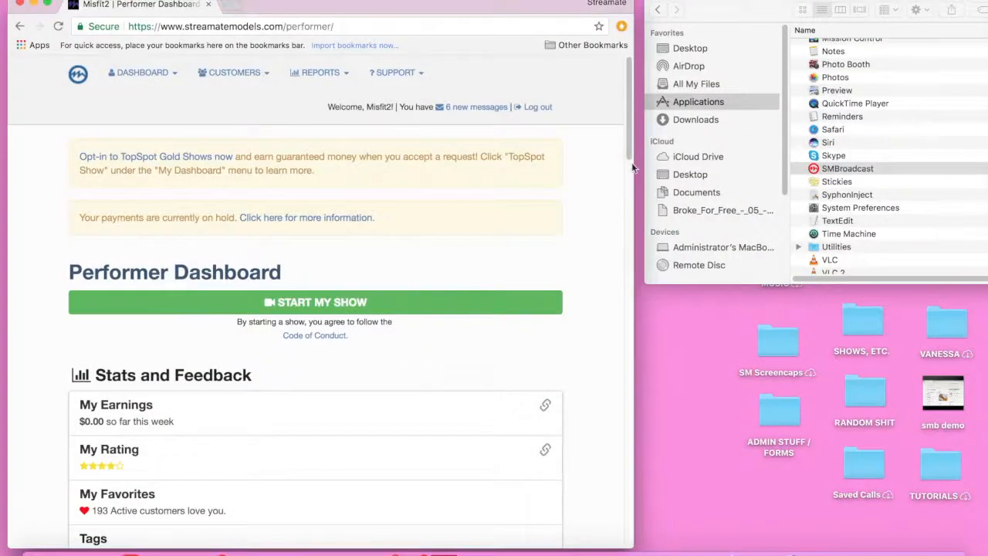
Log in to SMBroadcast with the password and dismiss the webcam-not-found error
scroll(down, 3)
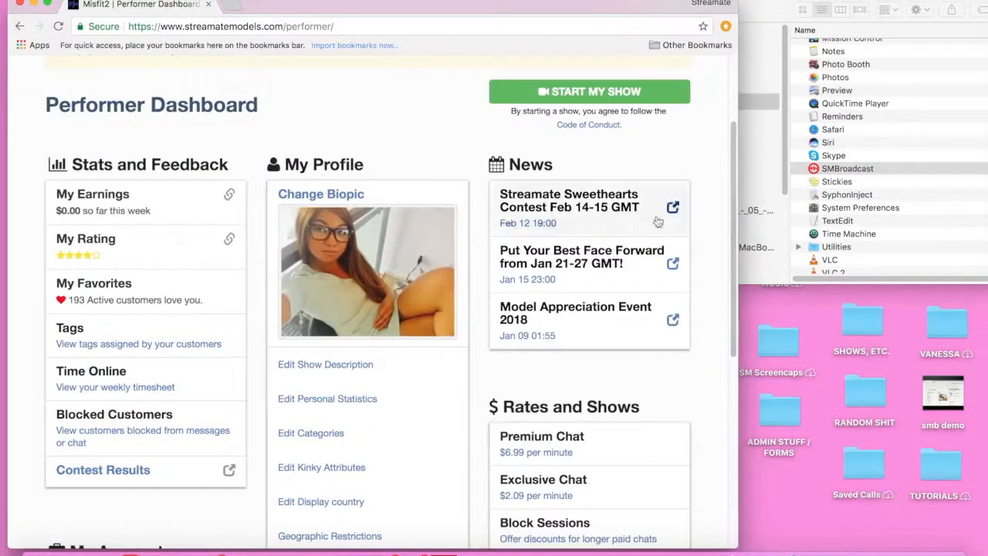
mouse_move(770, 9)
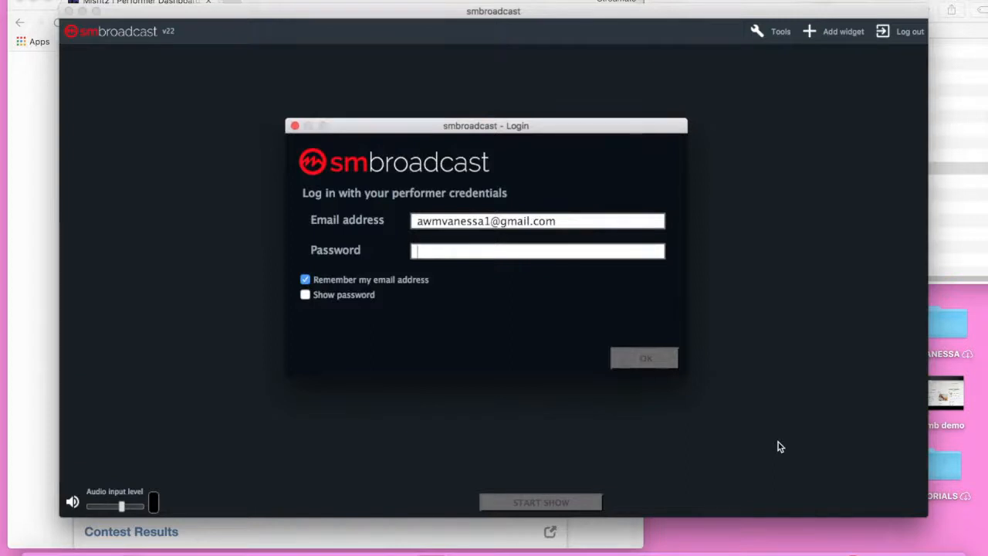
text(••)
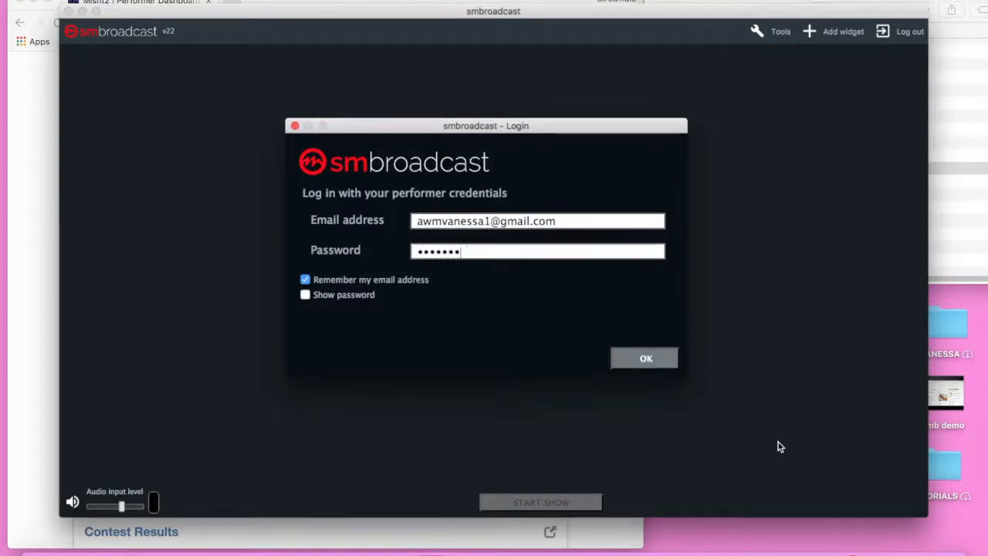
click(645, 357)
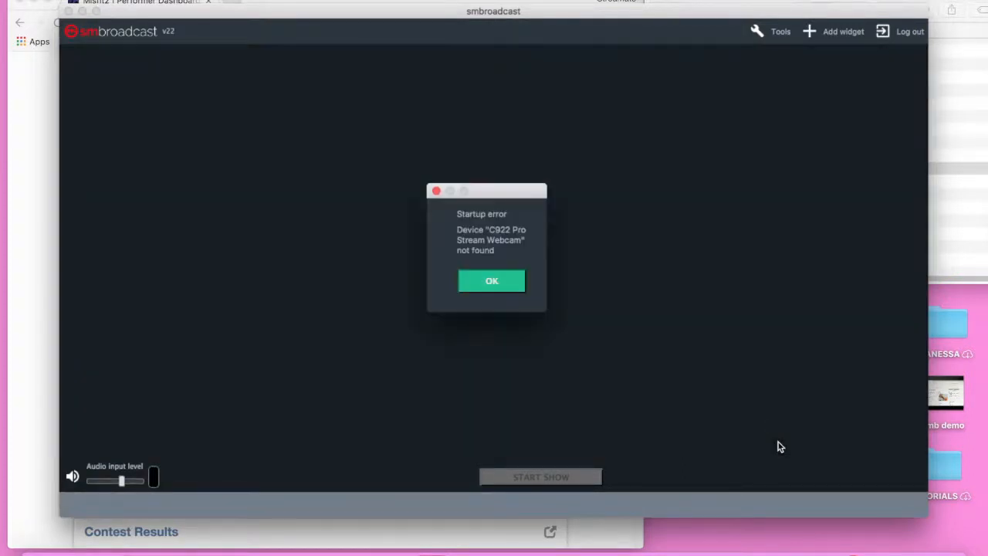
click(491, 281)
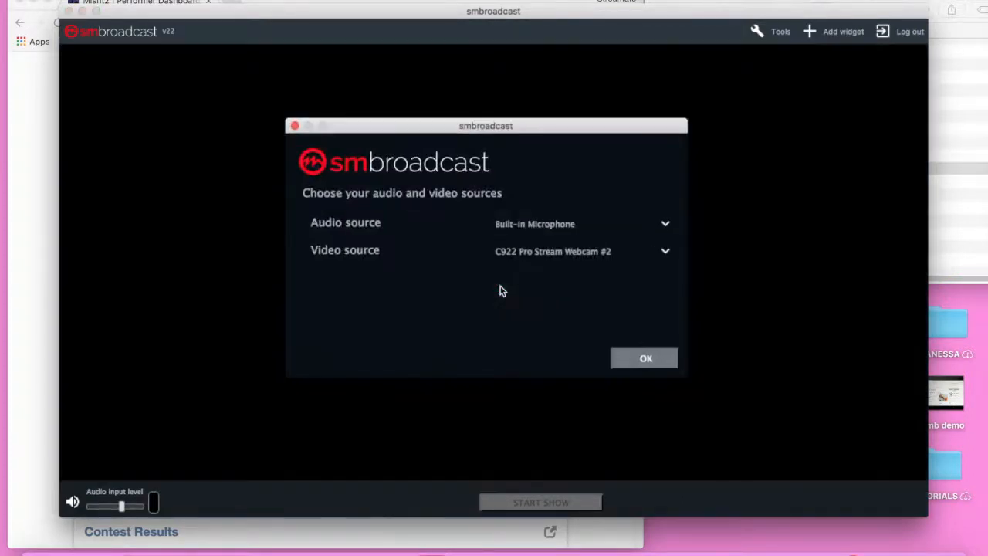
Set audio to C922 Pro Stream Webcam and keep C922 Pro Stream Webcam #2 for video
click(579, 250)
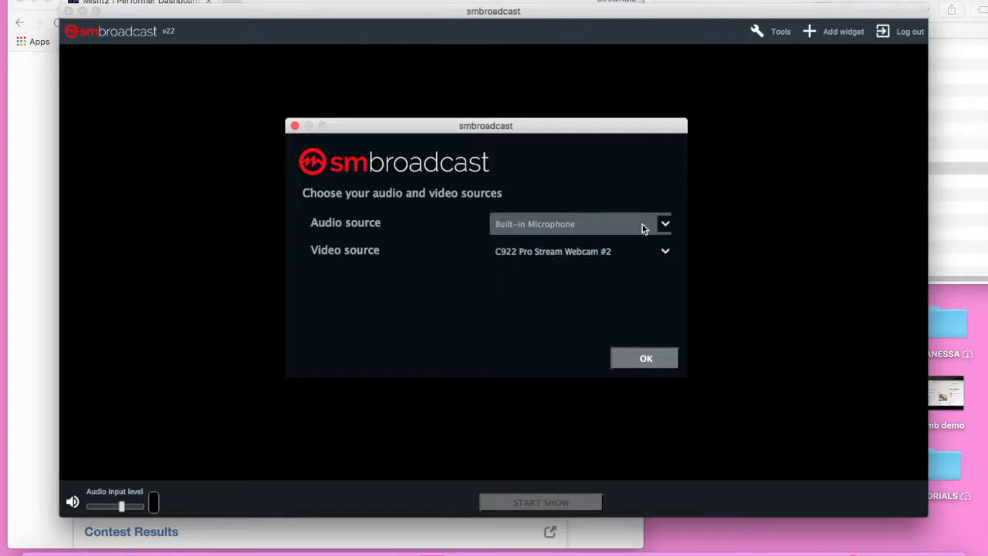
click(664, 223)
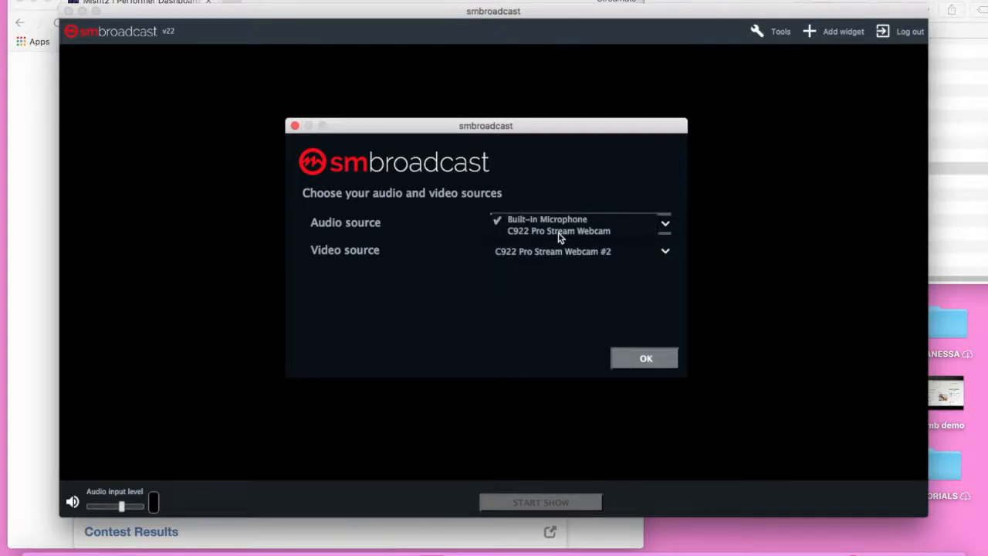
click(558, 230)
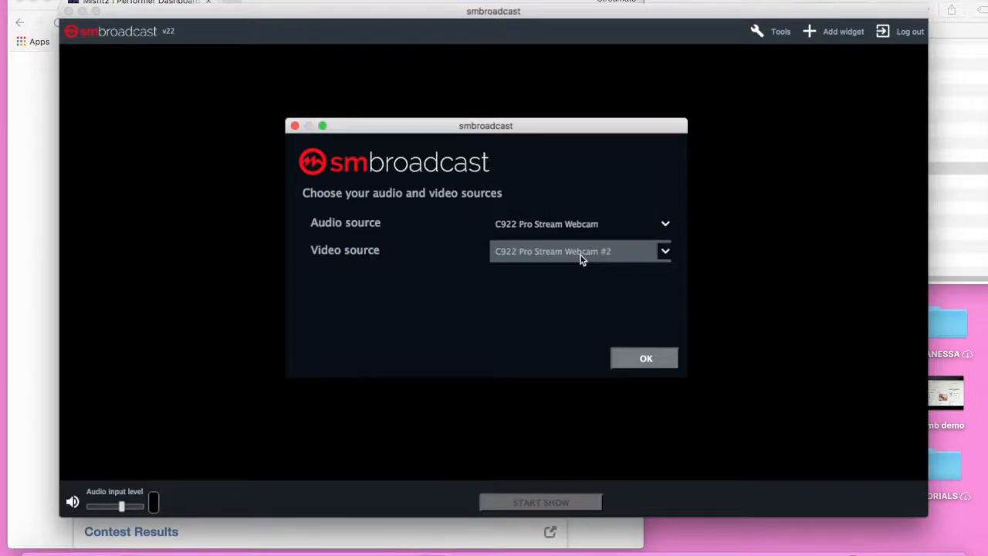
click(579, 250)
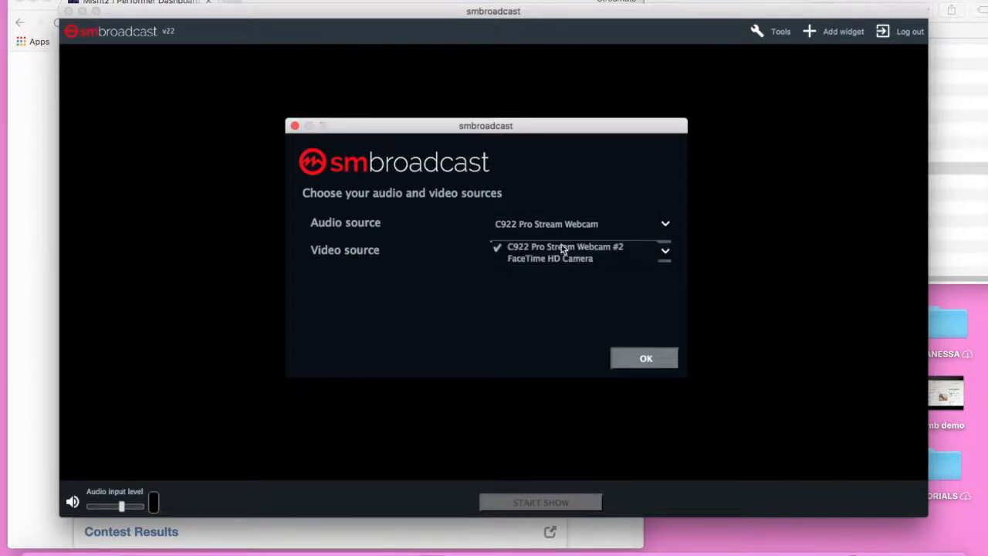
click(565, 246)
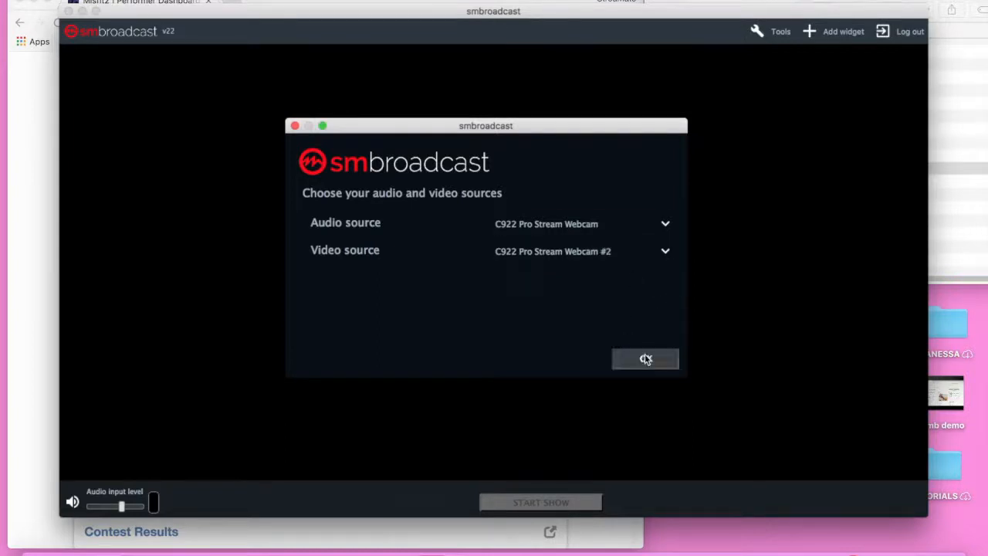
Confirm the C922 sources to show the live 1280x720, 60fps camera feed
click(646, 359)
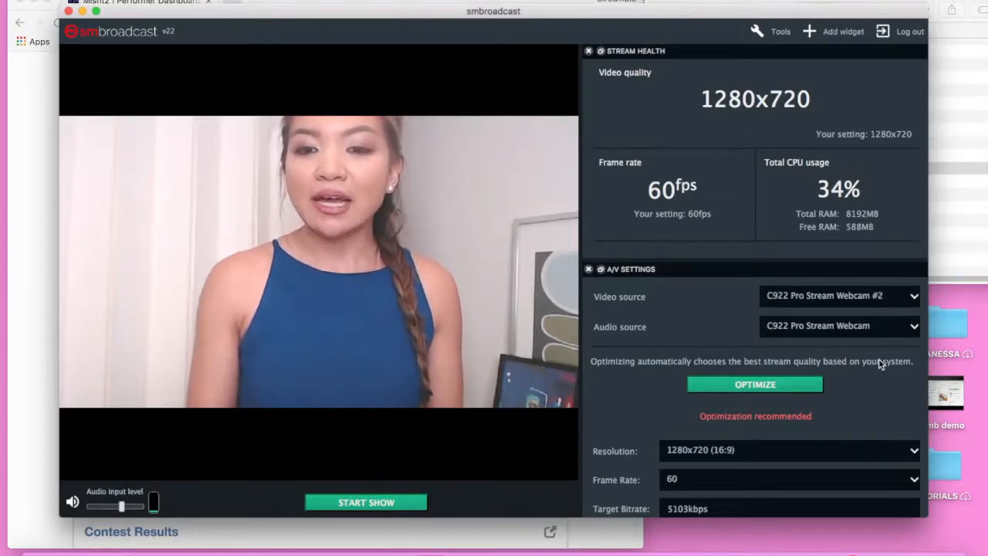
mouse_move(647, 445)
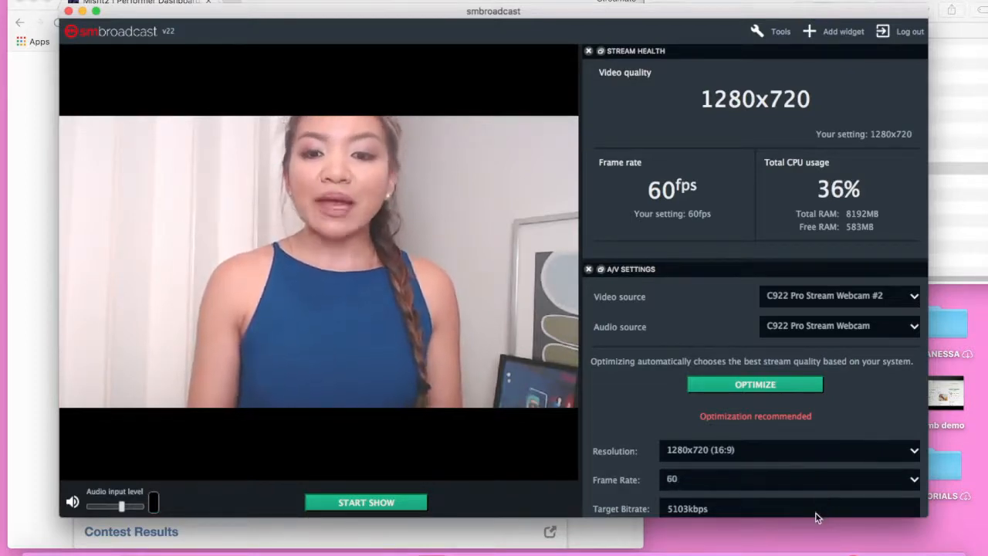
mouse_move(692, 514)
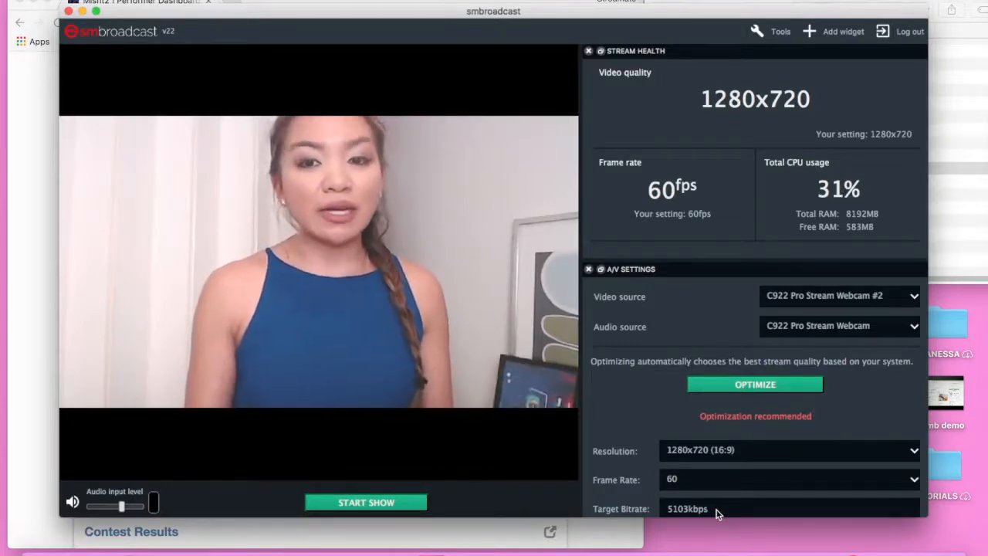
click(787, 450)
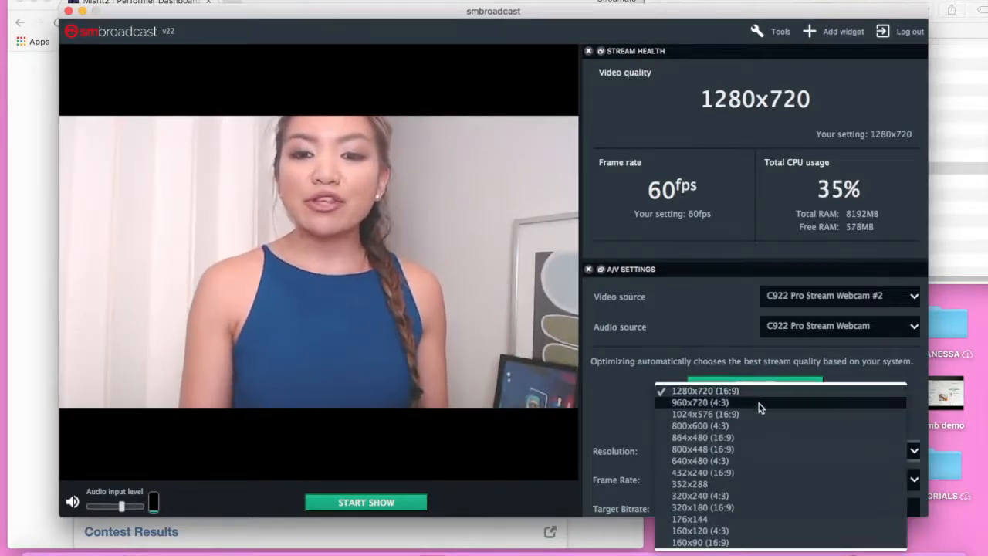
mouse_move(761, 448)
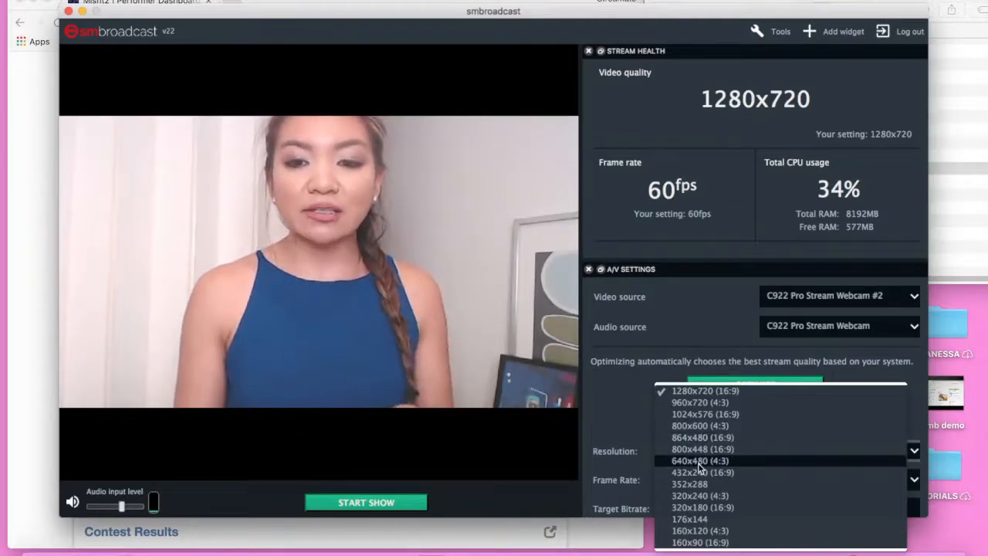
click(699, 460)
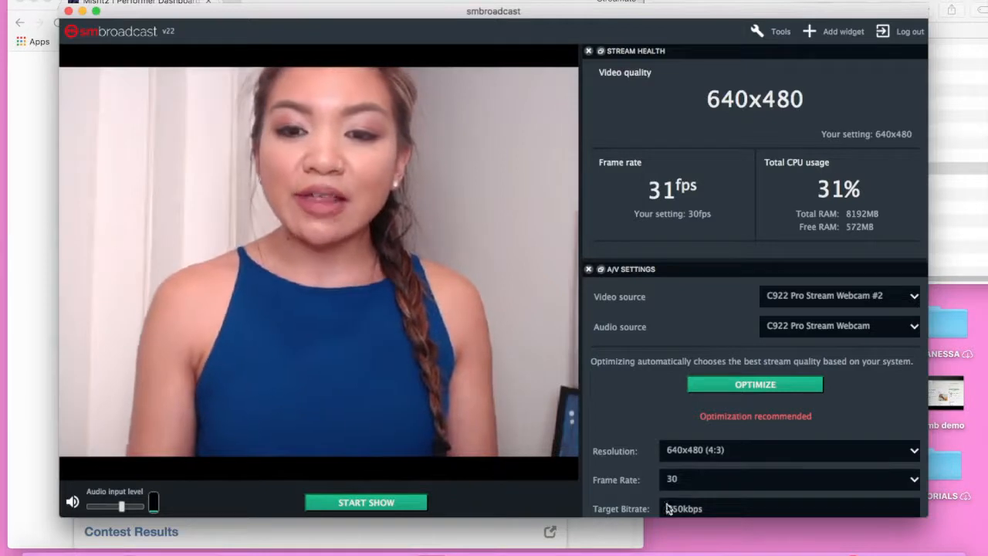
mouse_move(718, 513)
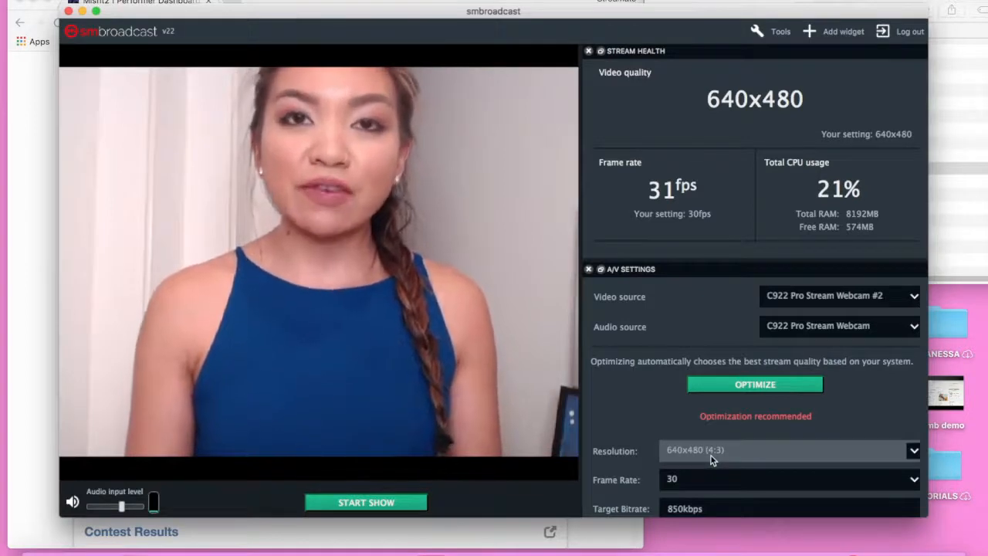
click(789, 450)
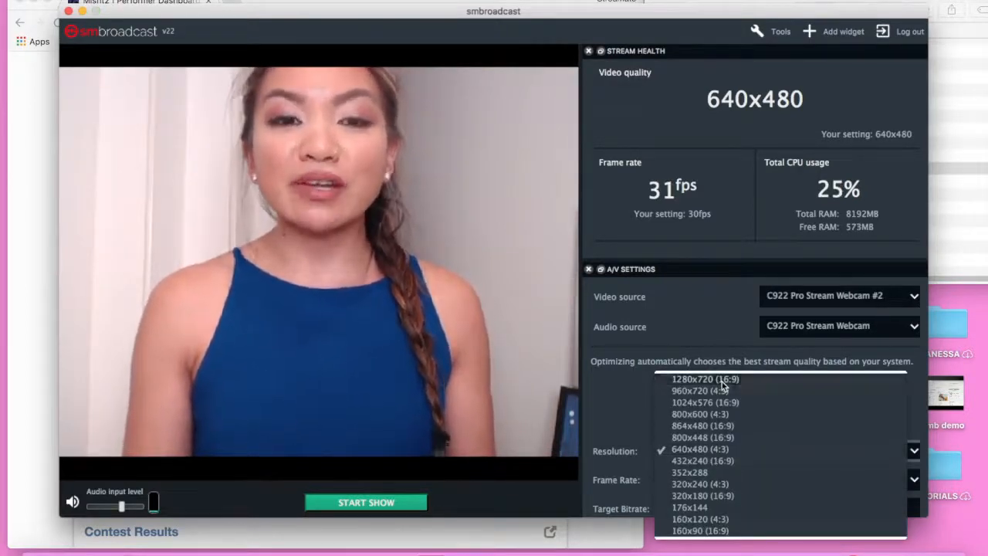
click(704, 378)
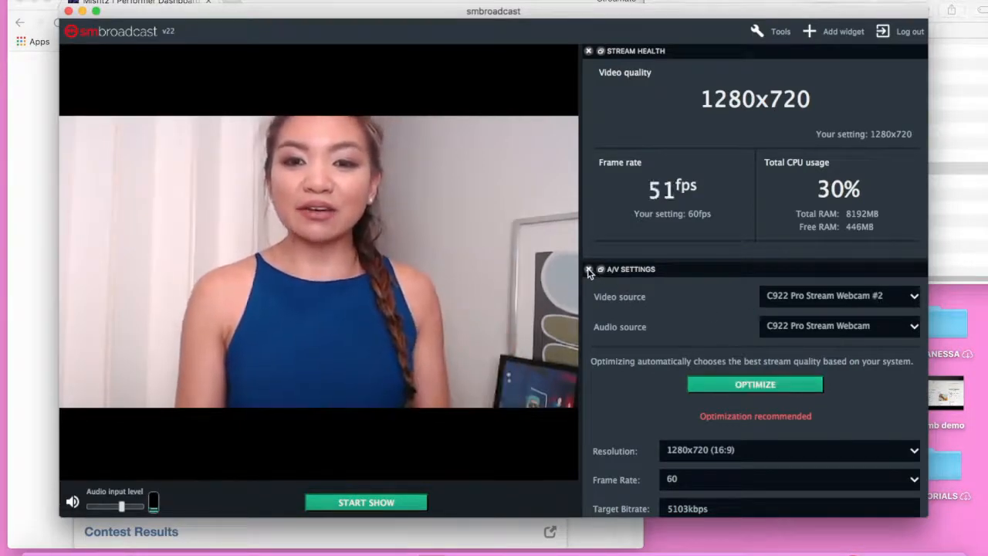
click(589, 269)
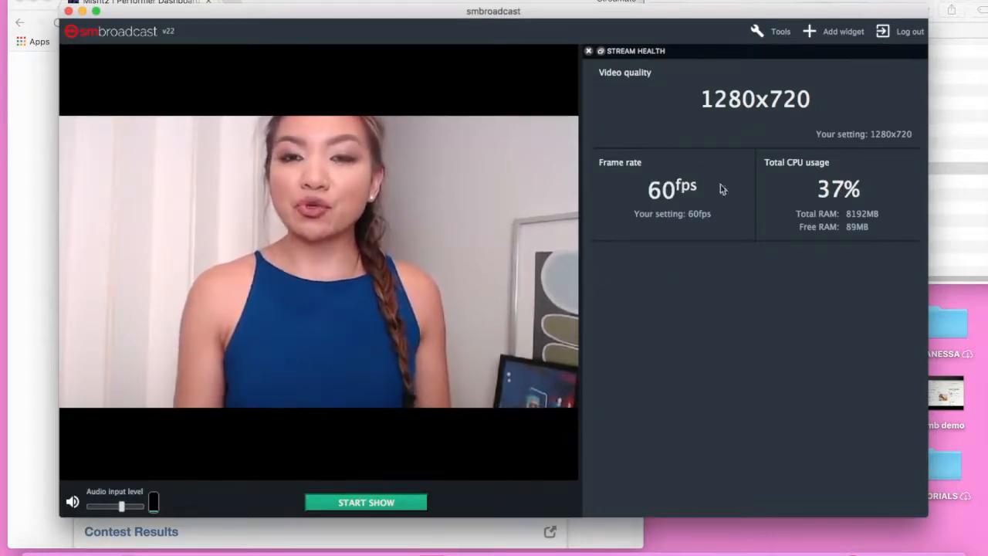
mouse_move(693, 97)
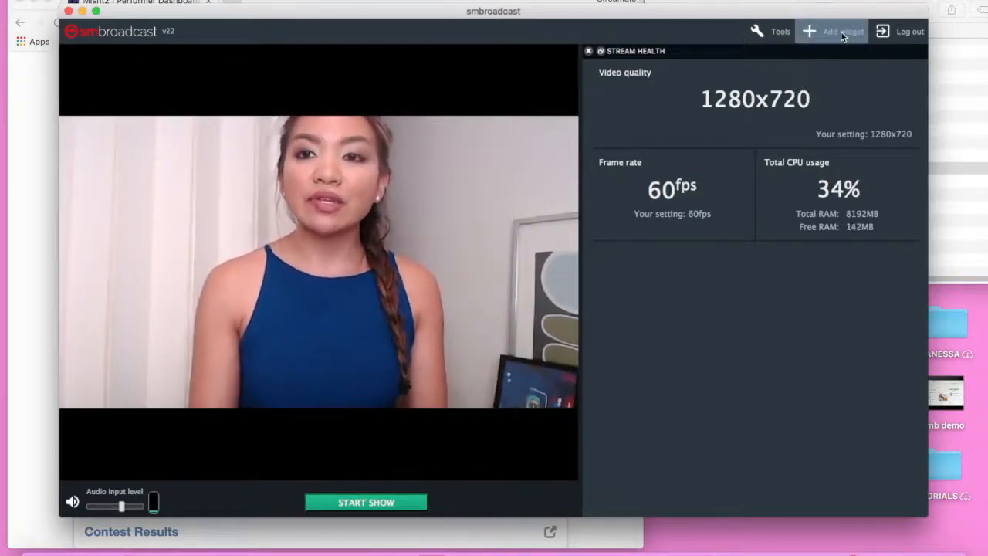
Add a Video input widget and dock it beside Stream Health as a tab
click(843, 31)
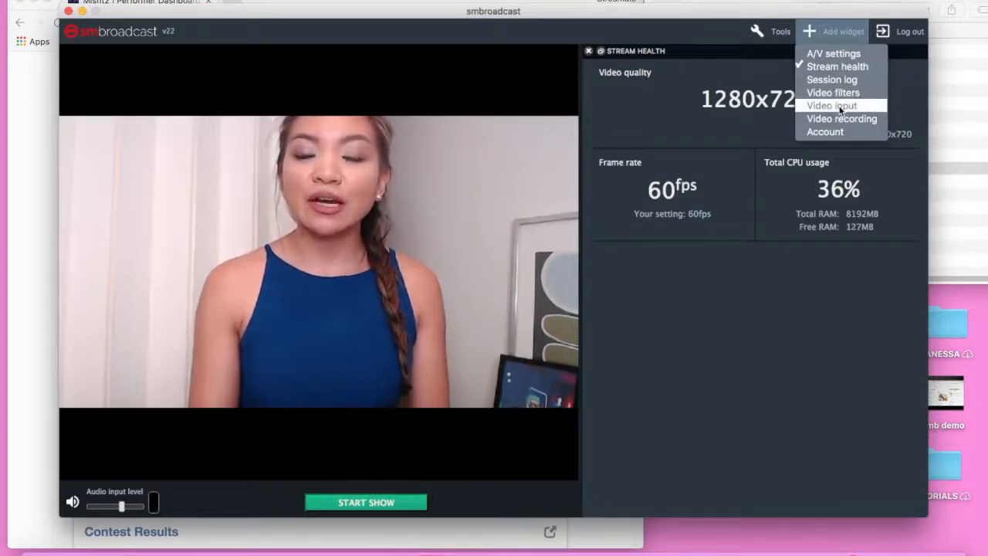
click(831, 105)
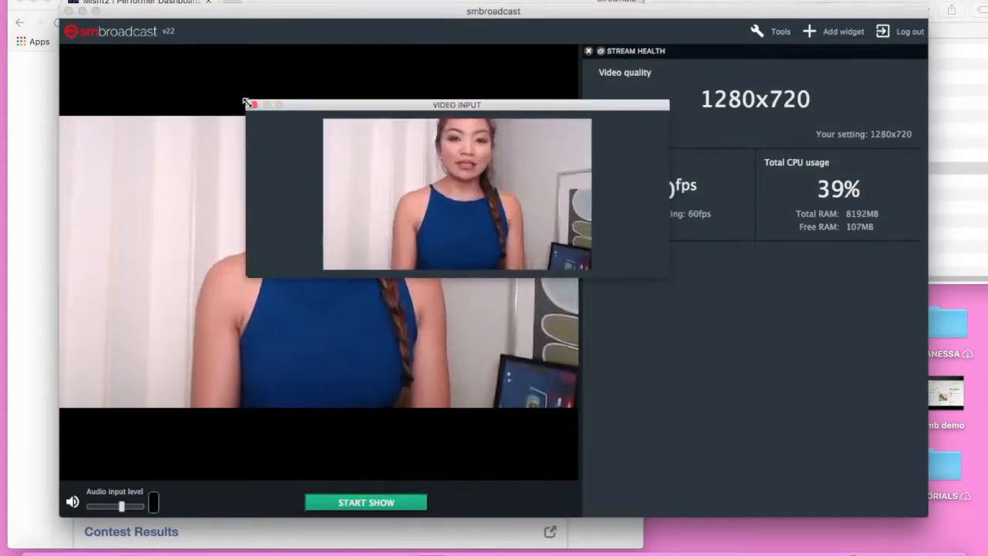
drag(457, 104, 407, 41)
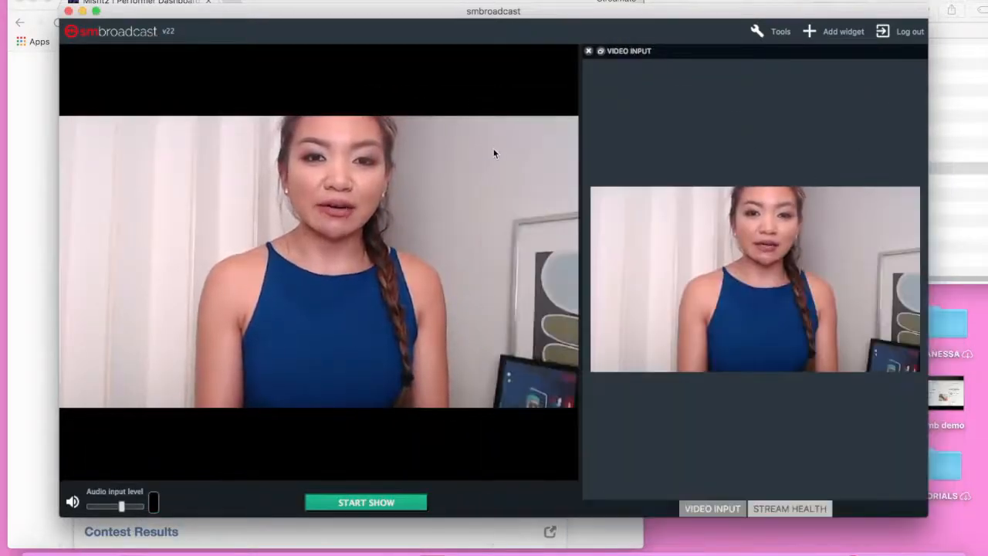
Bring the Streamate Performer Dashboard browser window to the front
click(789, 508)
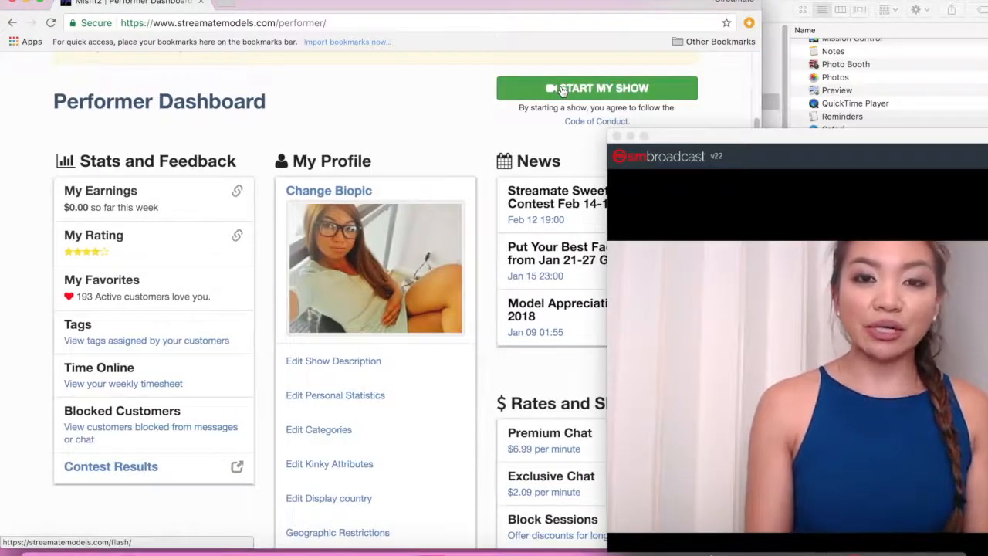
Open the Start My Show page and set the My Cam quality source to SMBroadcast
click(597, 87)
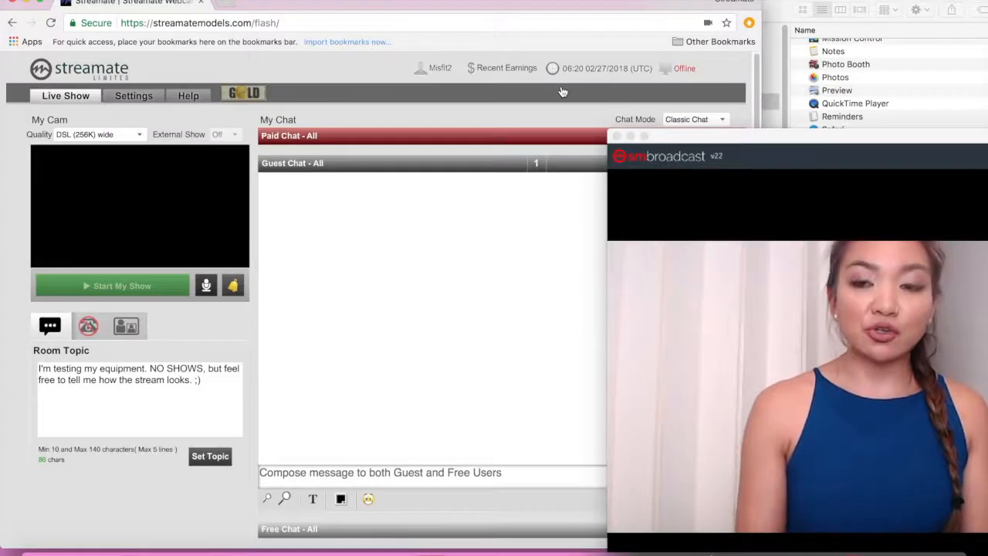
mouse_move(245, 181)
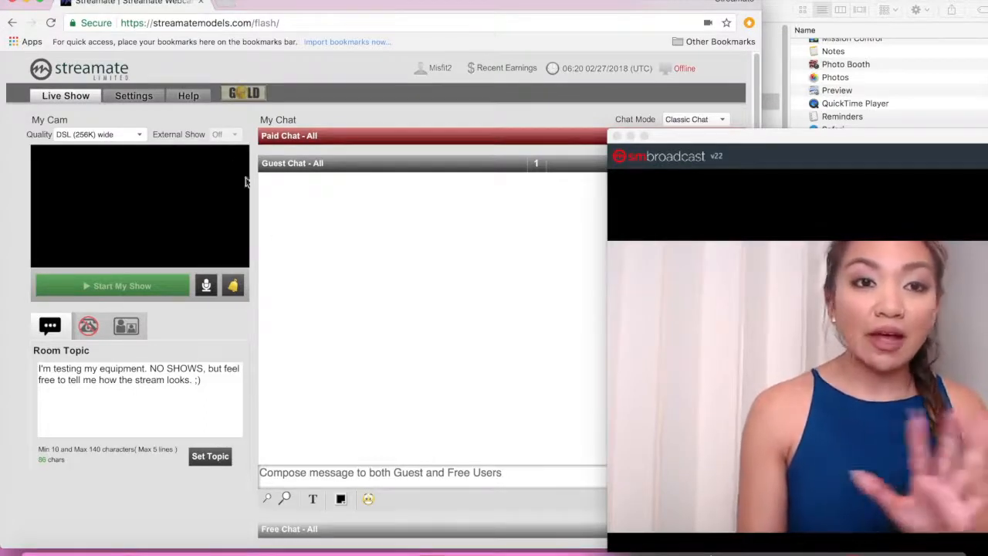
mouse_move(112, 169)
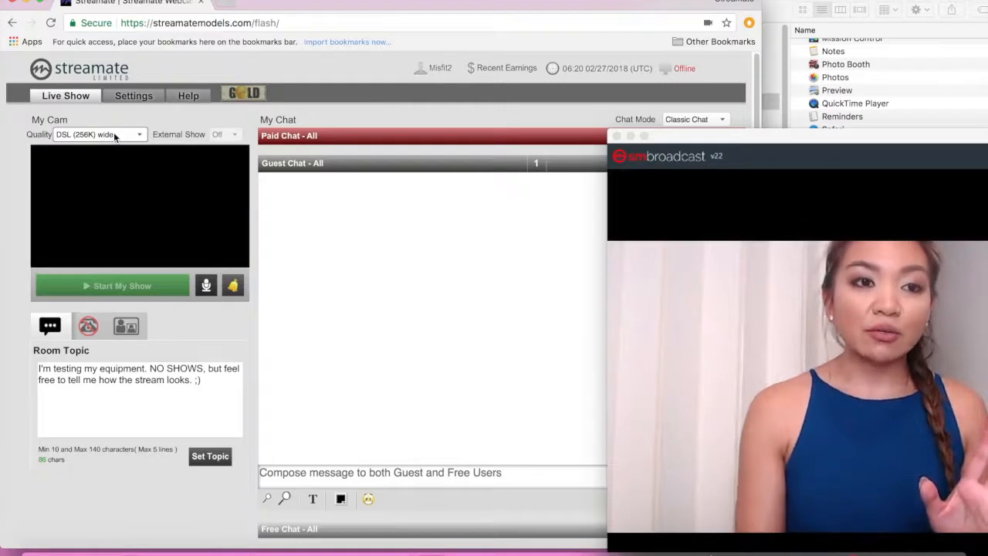
click(99, 133)
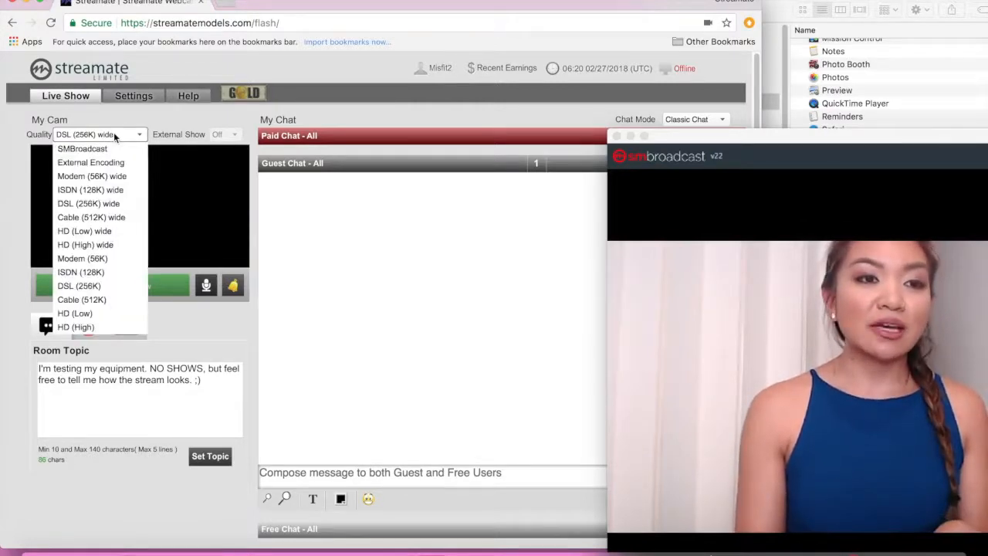
mouse_move(70, 144)
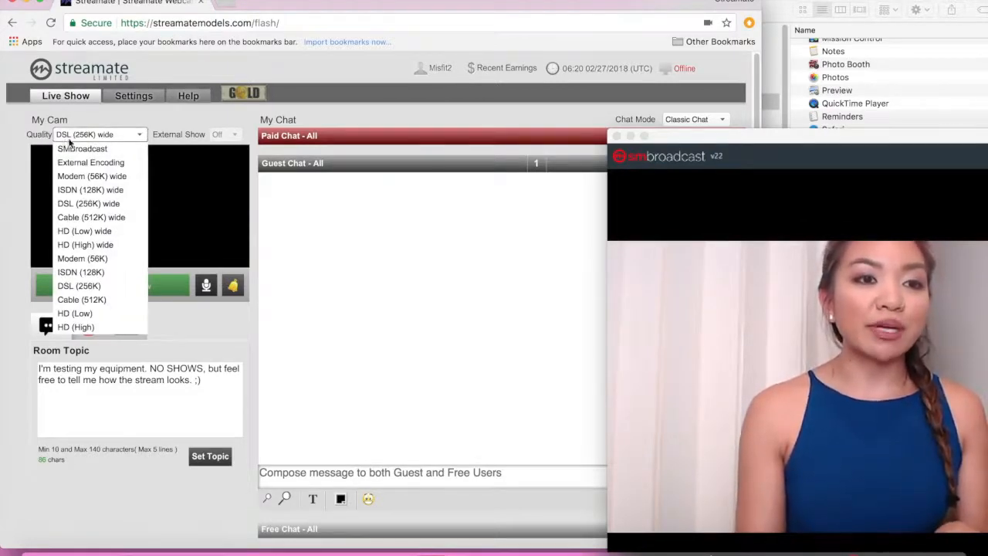
mouse_move(81, 148)
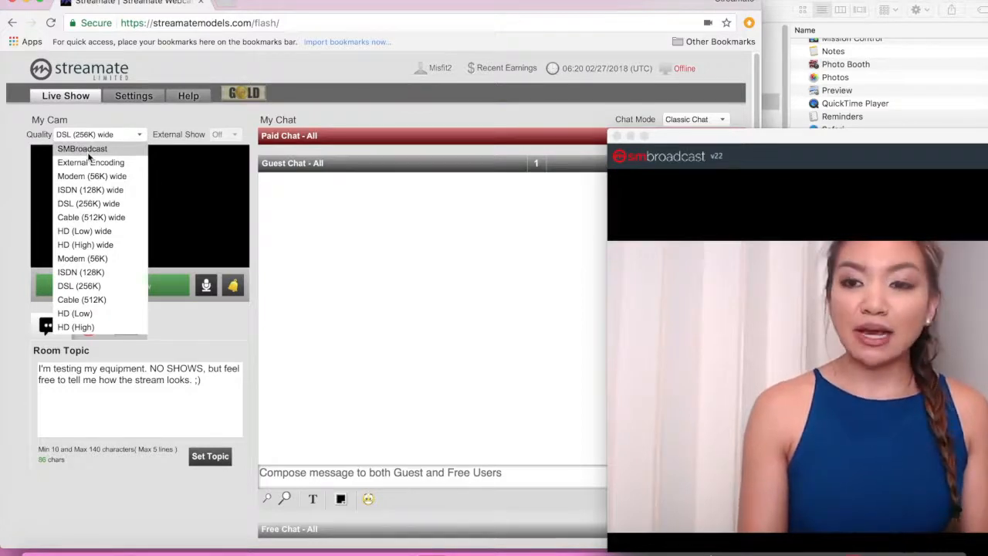
click(82, 148)
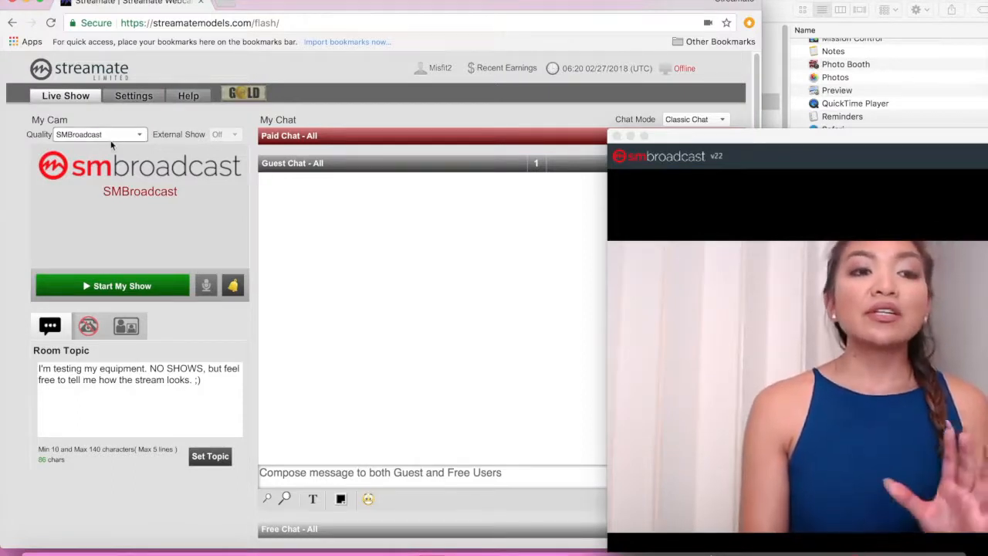
mouse_move(143, 139)
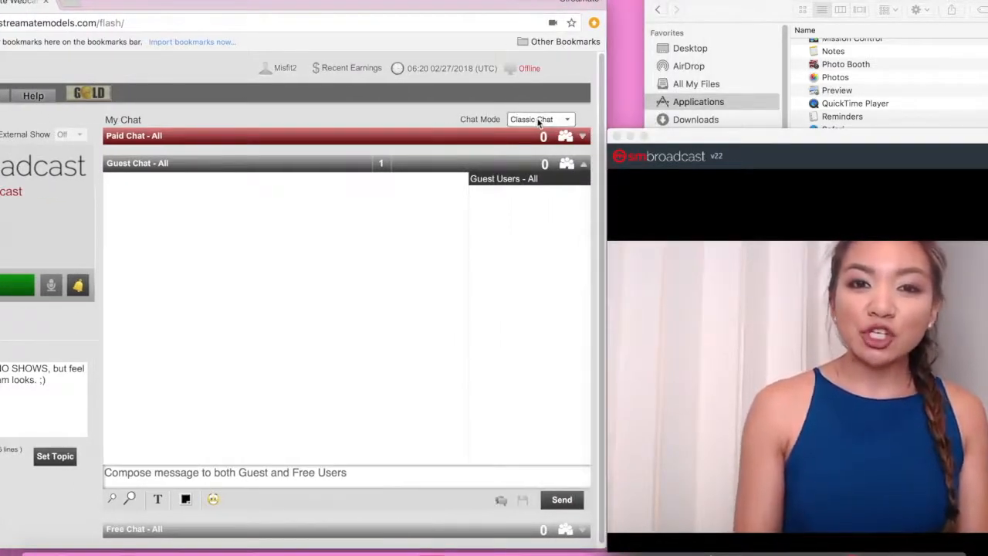
Set Chat Mode to Party Chat and start the show on Streamate
click(538, 119)
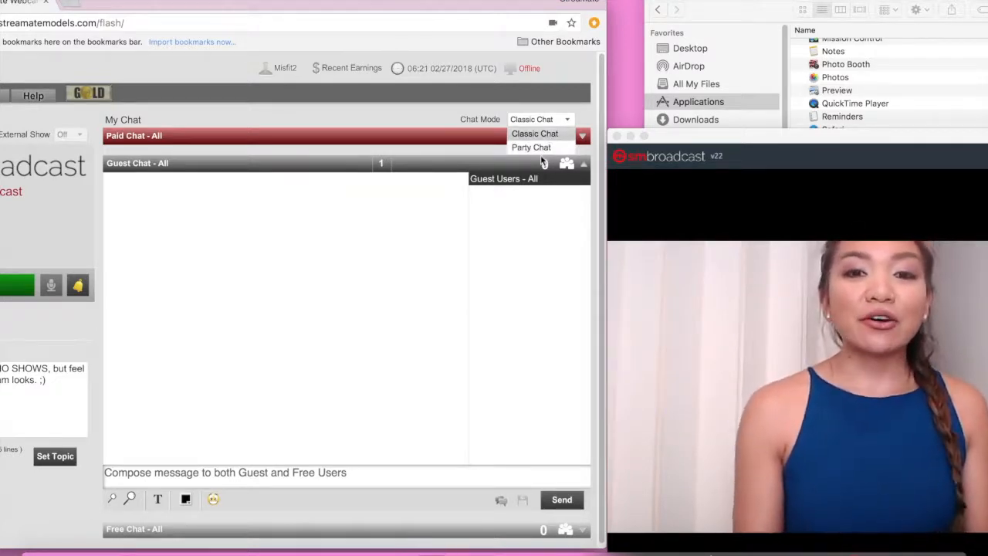
click(531, 147)
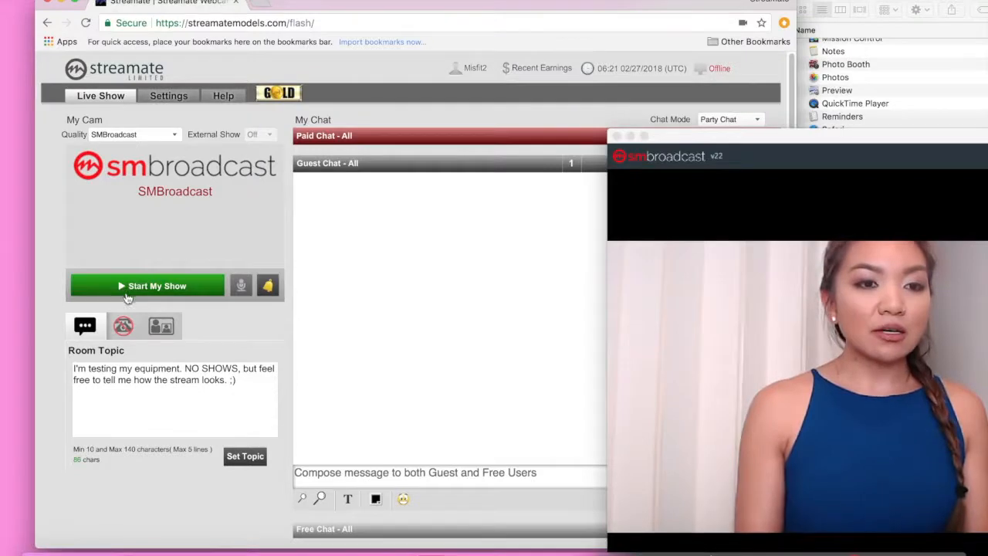
click(146, 286)
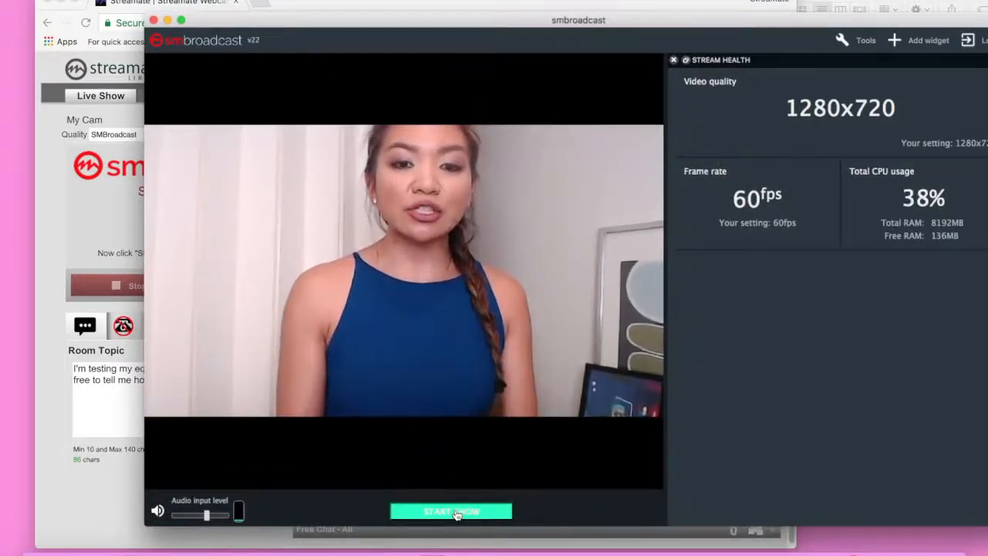
Start streaming in SMBroadcast at 1280x720, 60fps and add the A/V settings panel
click(451, 511)
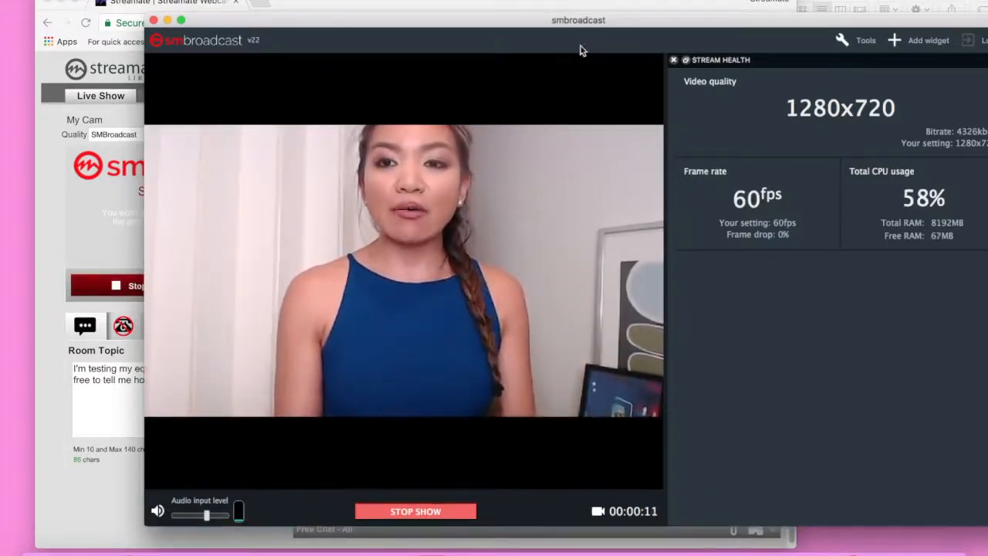
mouse_move(552, 42)
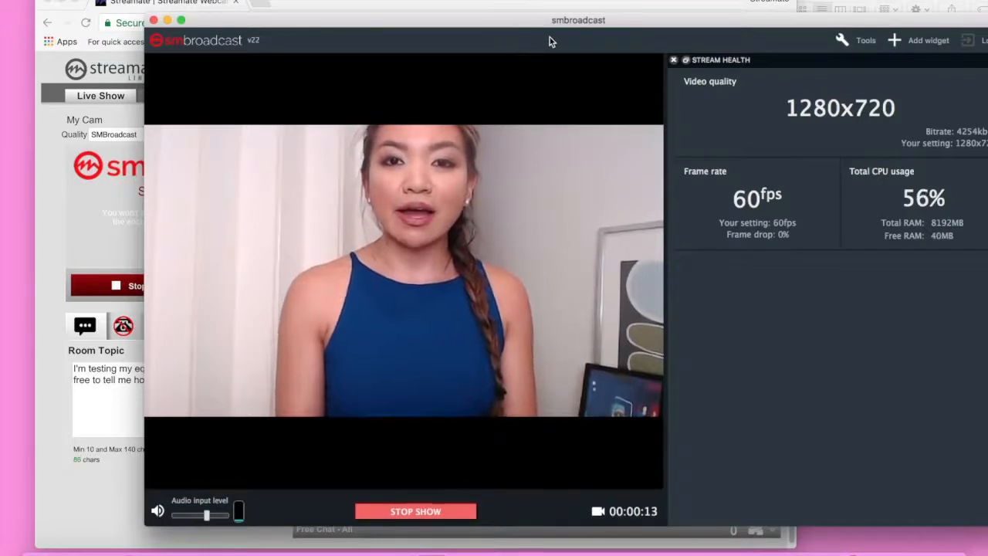
mouse_move(870, 238)
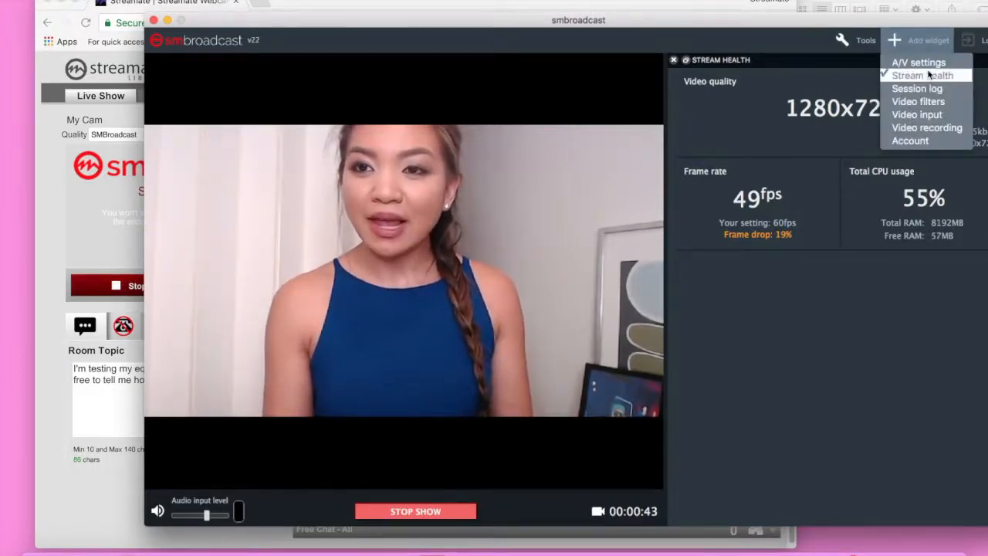
click(917, 62)
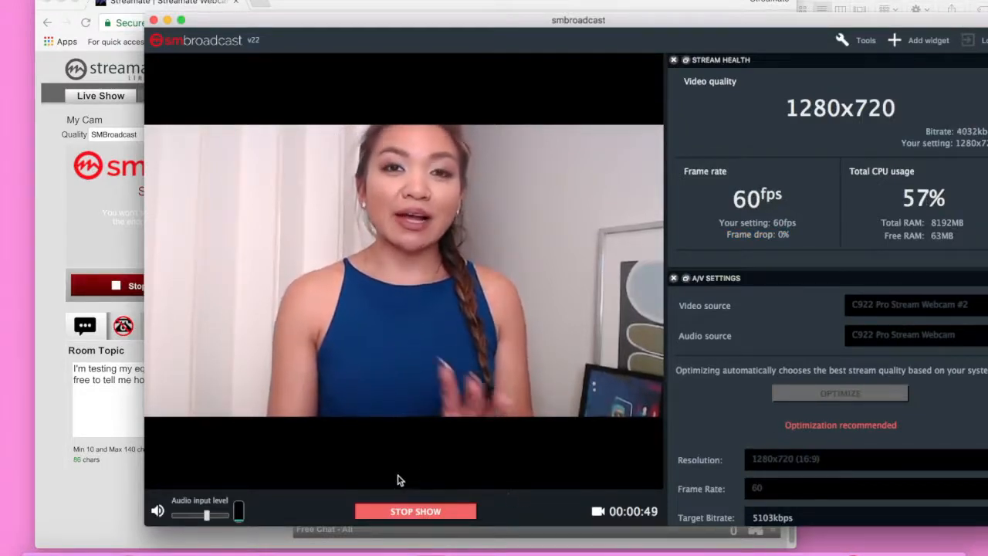
Stop the live 1280x720 show in SMBroadcast
click(415, 511)
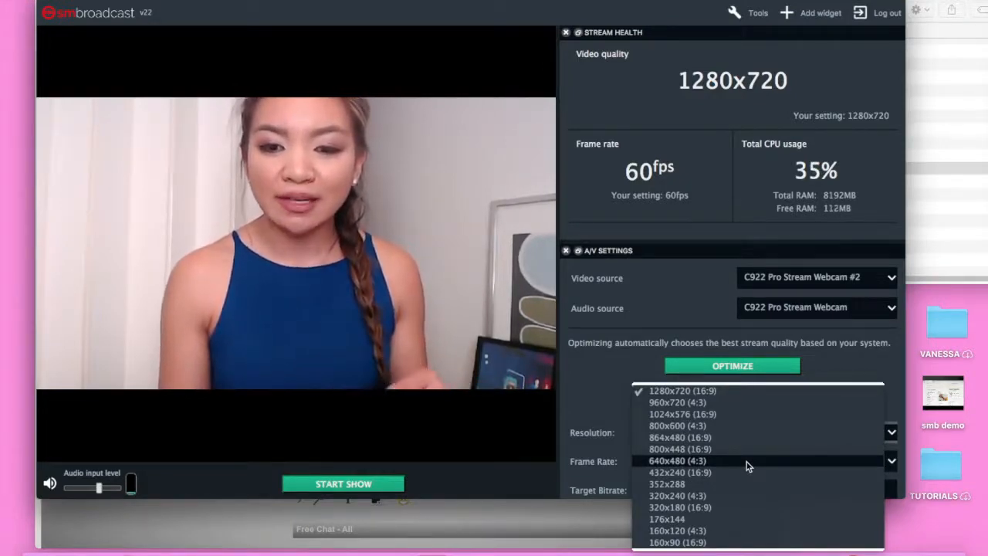
Change the A/V Settings resolution to 640x480 (4:3) at 30fps
click(677, 460)
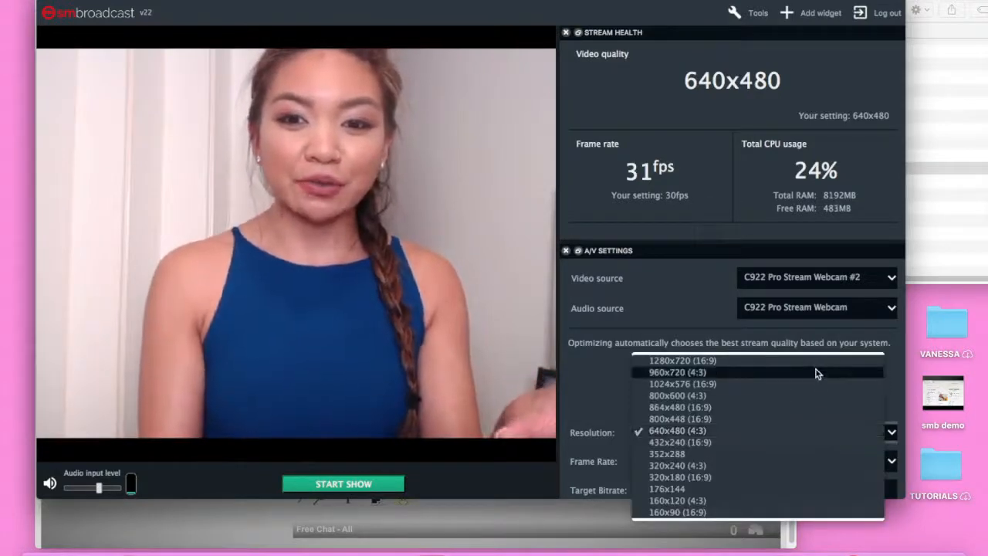
click(682, 359)
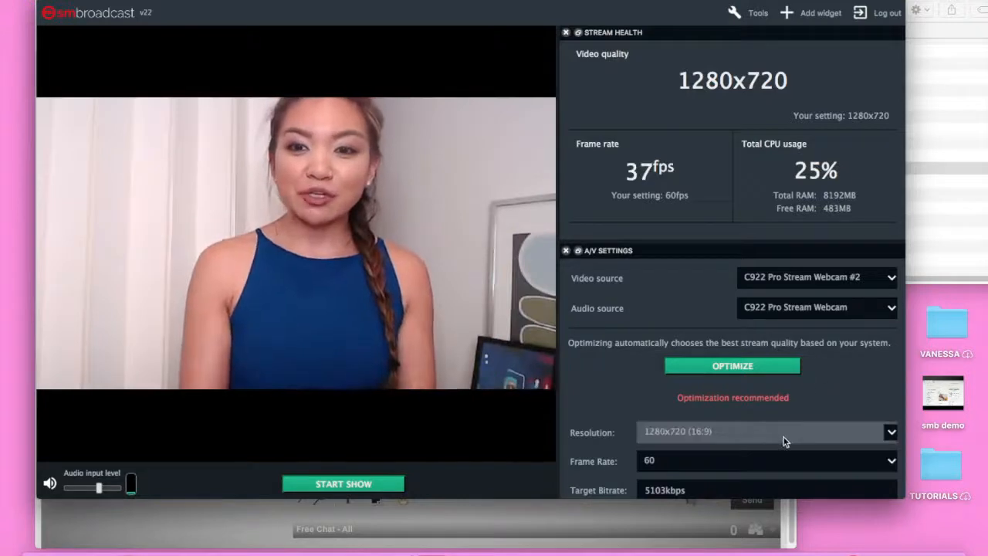
click(890, 431)
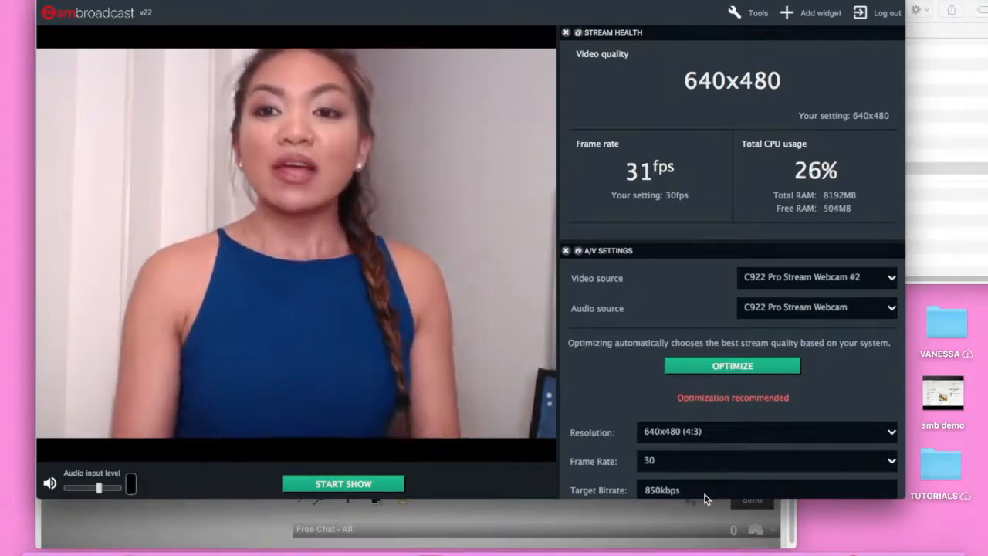
mouse_move(791, 151)
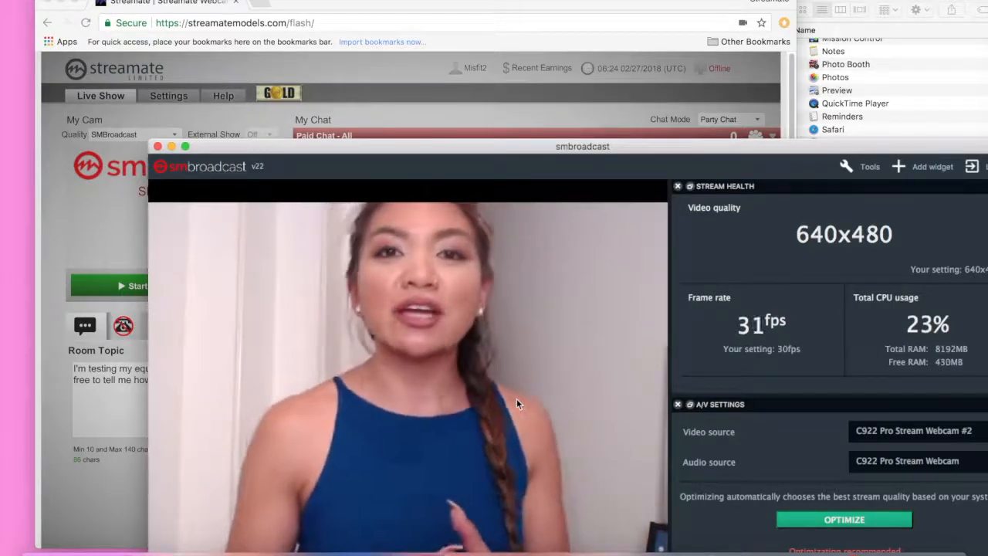
mouse_move(491, 465)
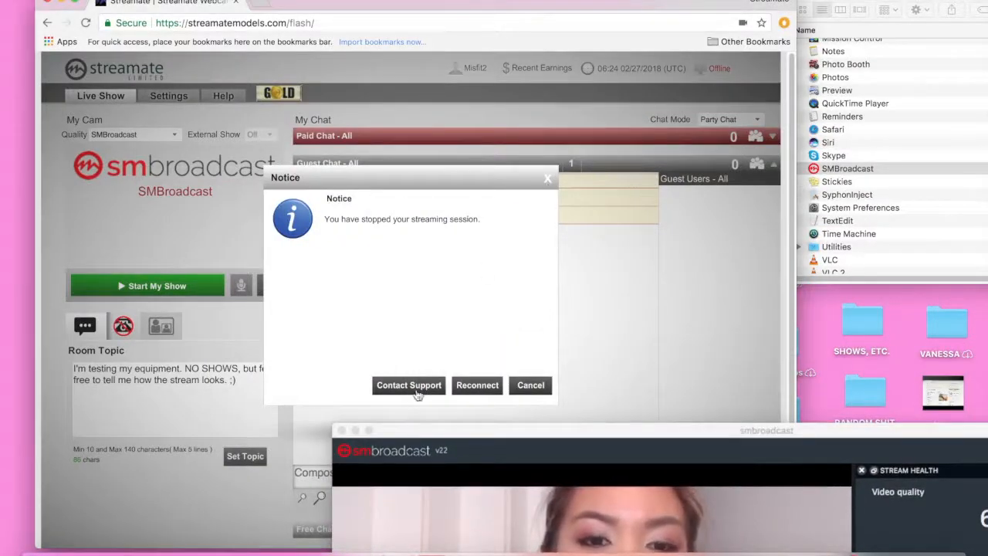
Cancel the stopped-session notice and restart the SMBroadcast show at 640x480, 30fps
click(530, 386)
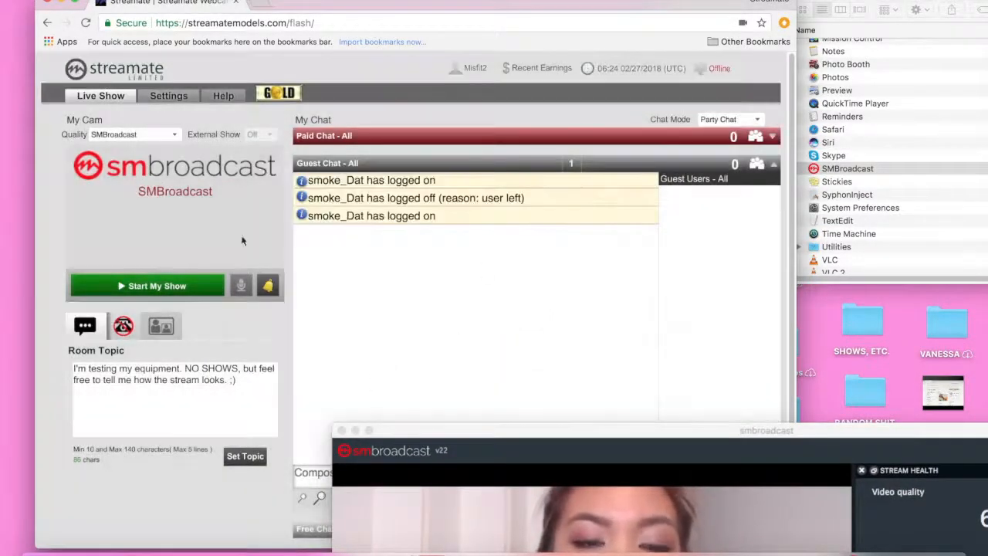
mouse_move(137, 356)
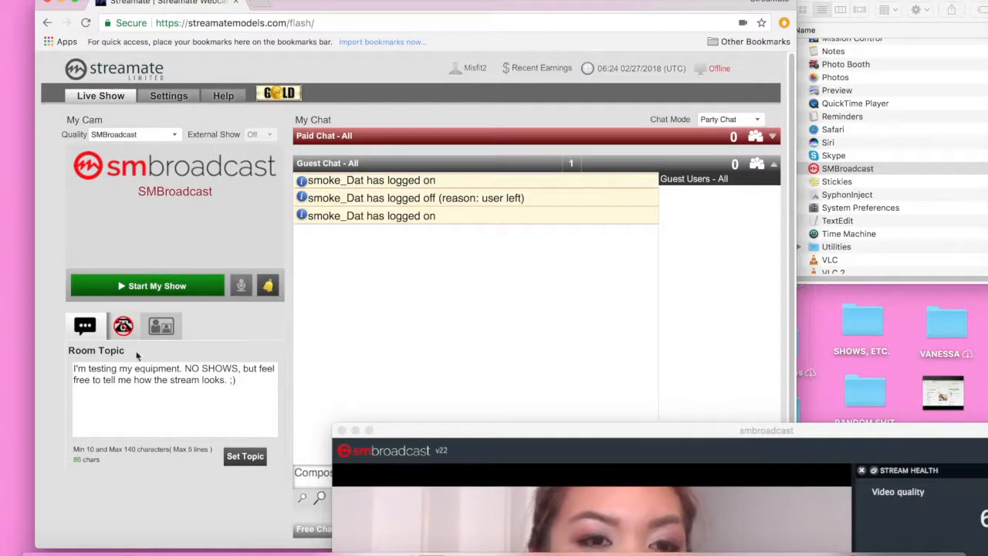
click(147, 285)
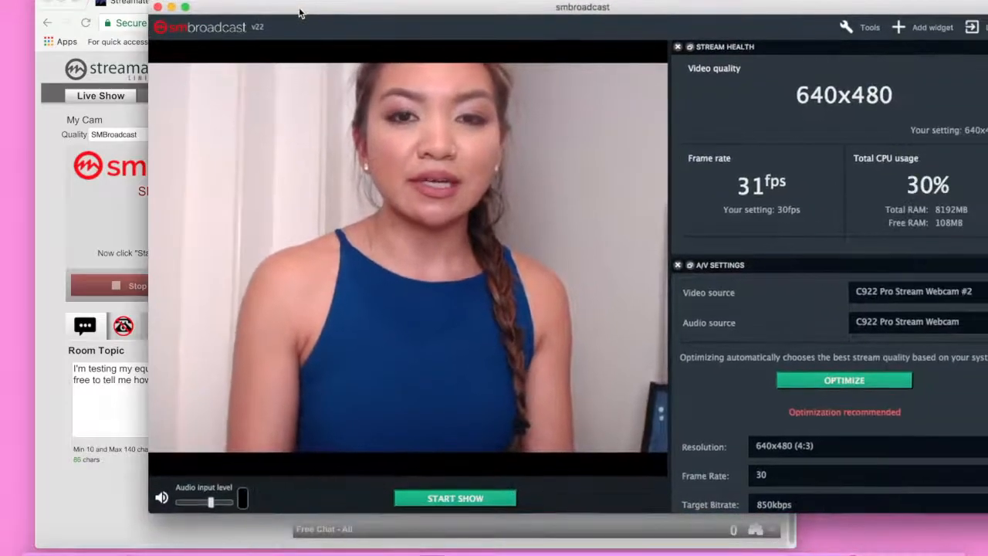
mouse_move(428, 461)
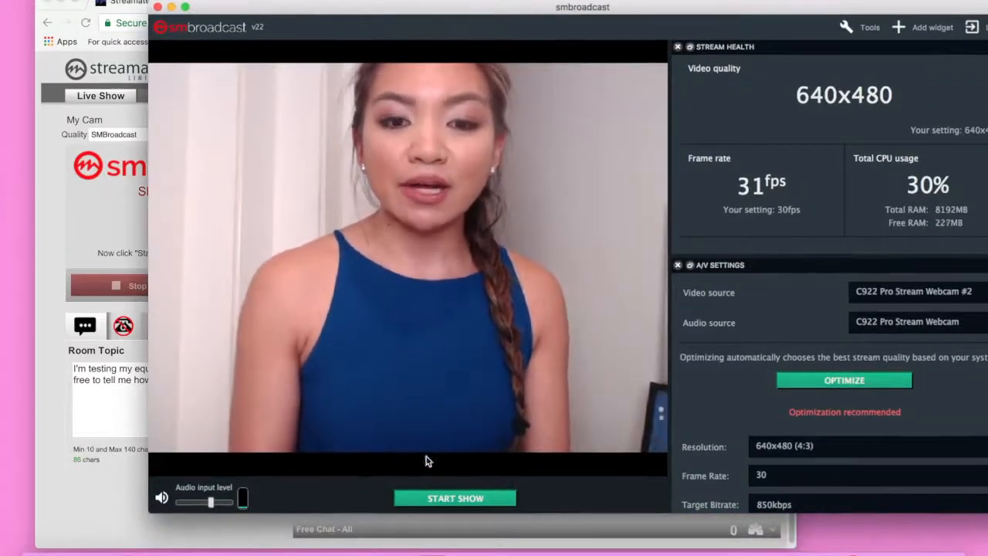
click(455, 498)
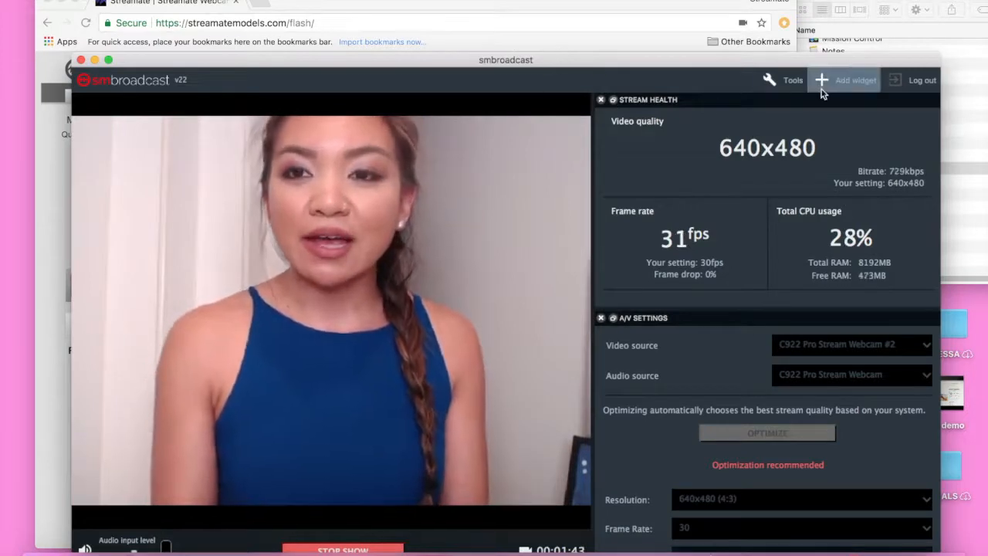
Add the Video input widget as a floating live webcam preview over Streamate
click(844, 79)
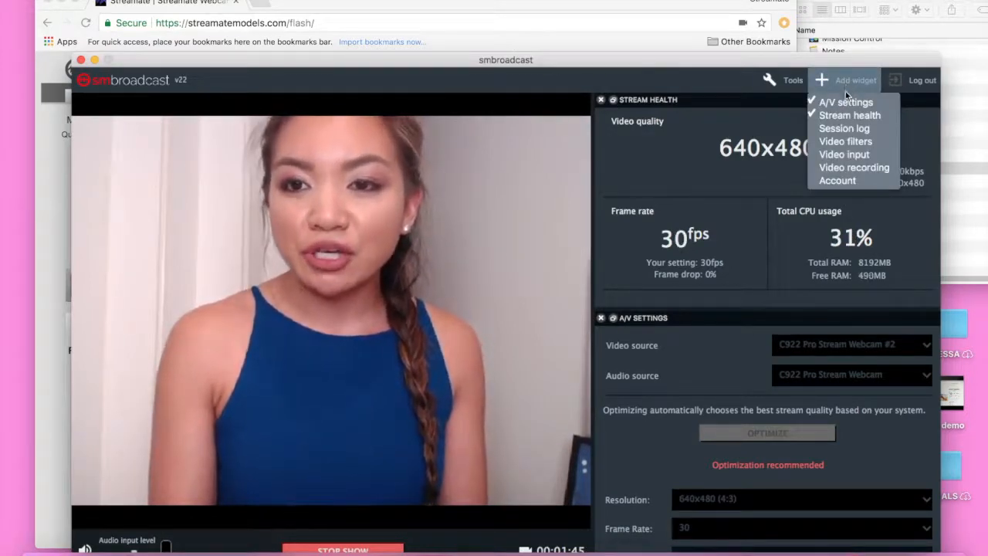
click(844, 155)
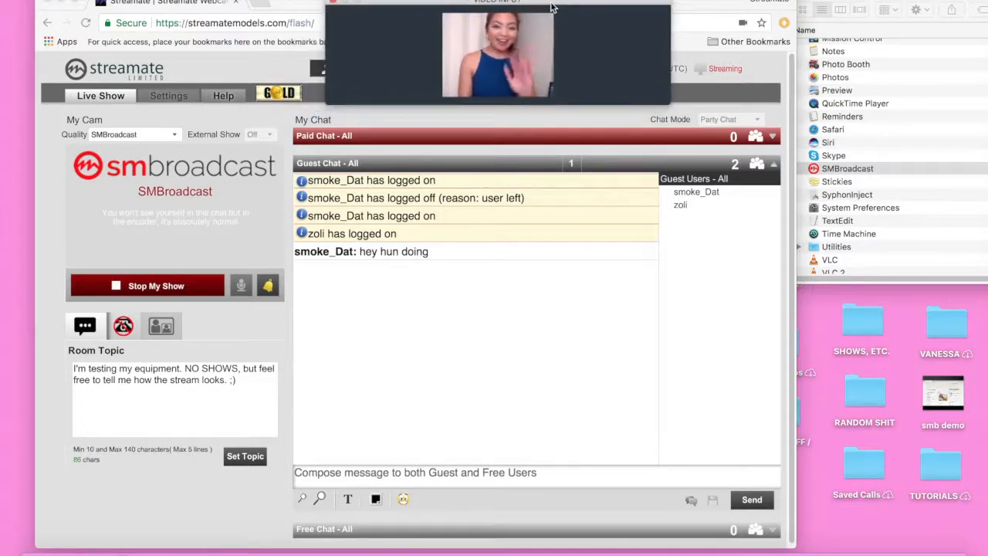
Drag the VIDEO INPUT preview window toward the left side of the screen
text(hru*)
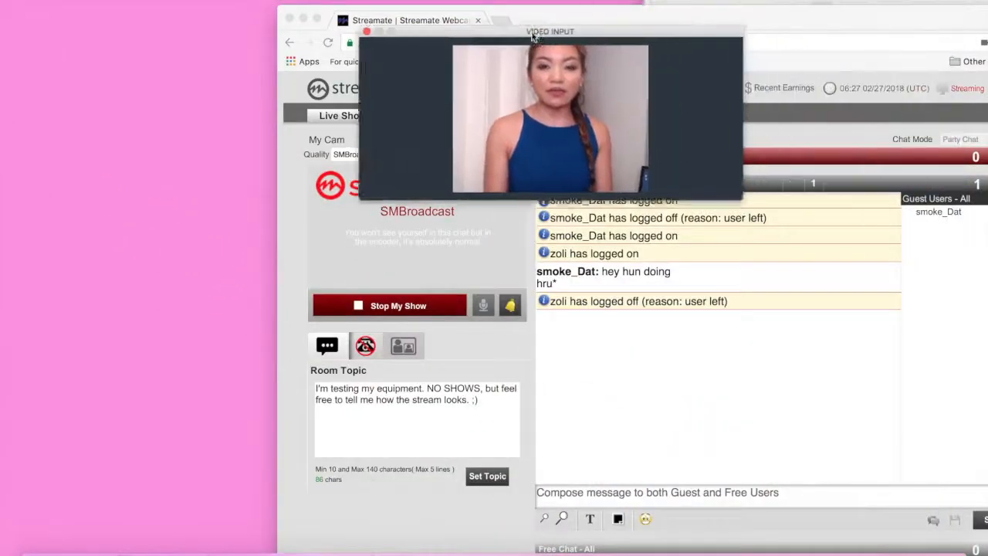
drag(550, 30, 216, 12)
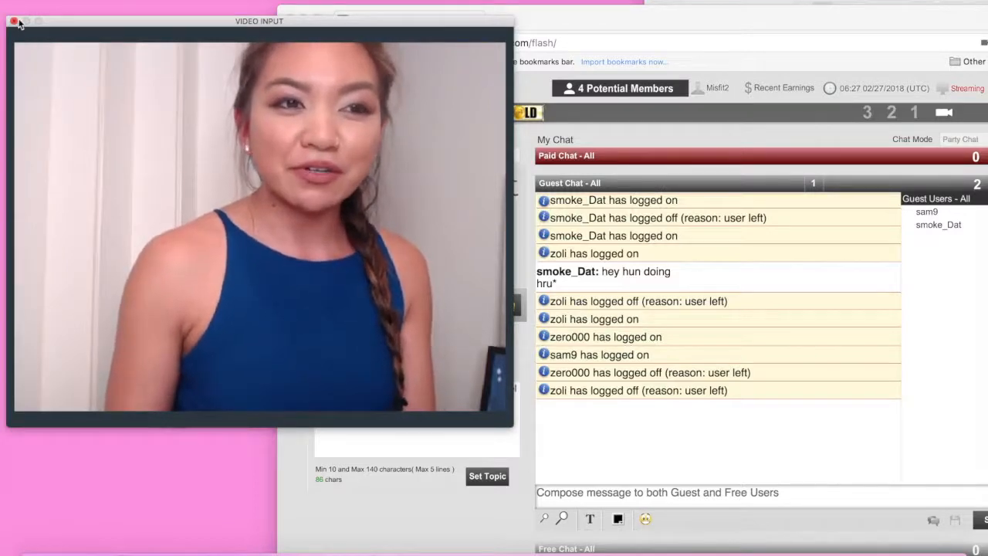
click(15, 21)
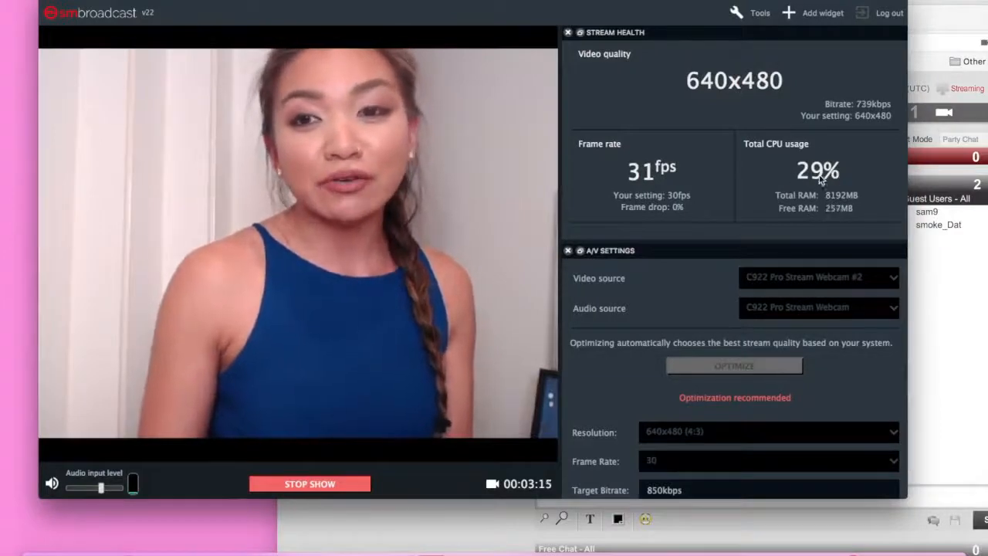
mouse_move(799, 162)
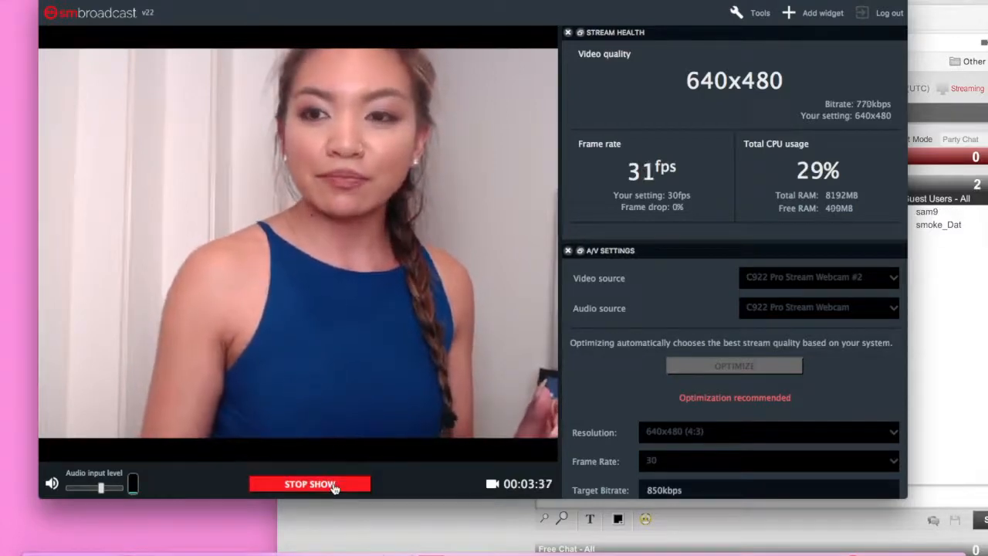
click(309, 483)
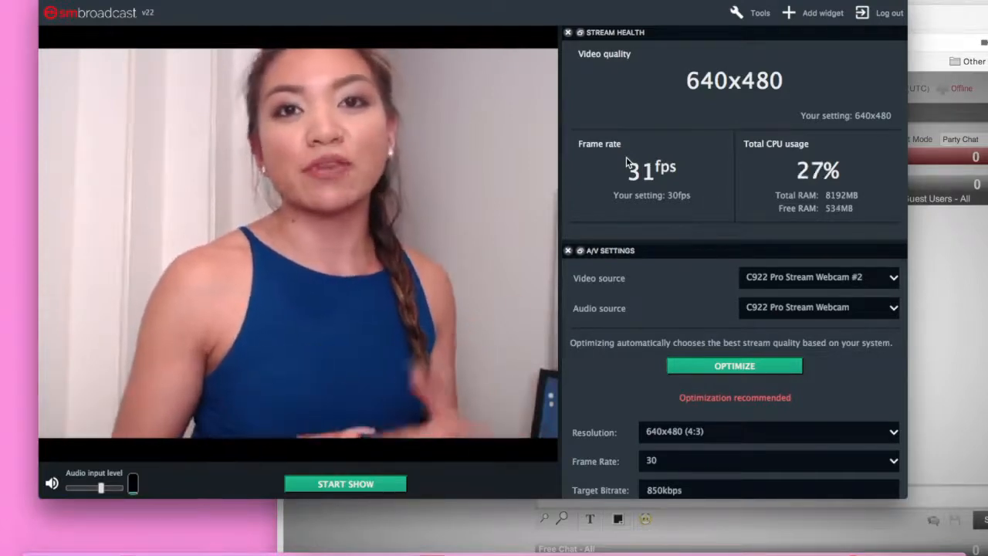
mouse_move(615, 176)
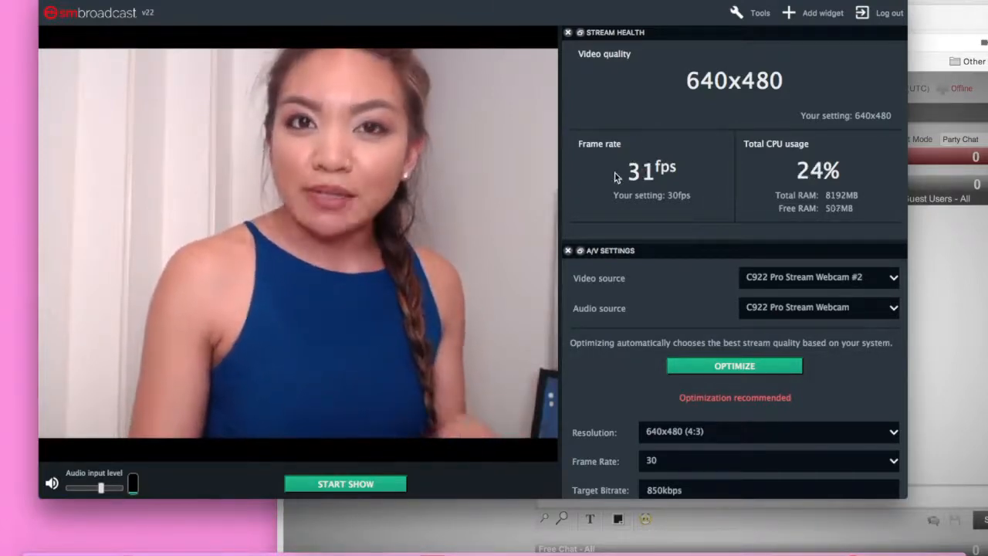